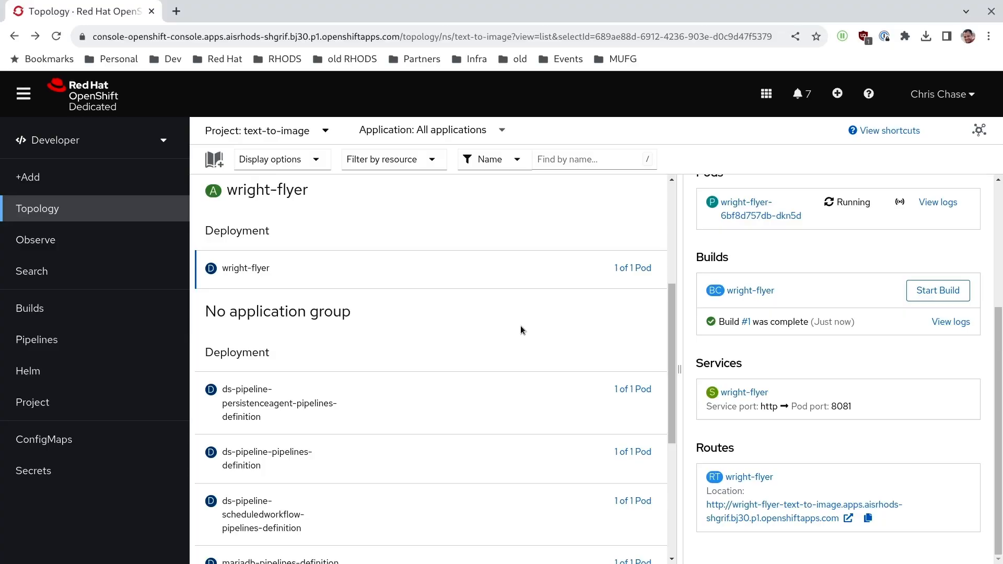
- Launch the wright-flyer app from its route URL in a new browser tab
click(849, 518)
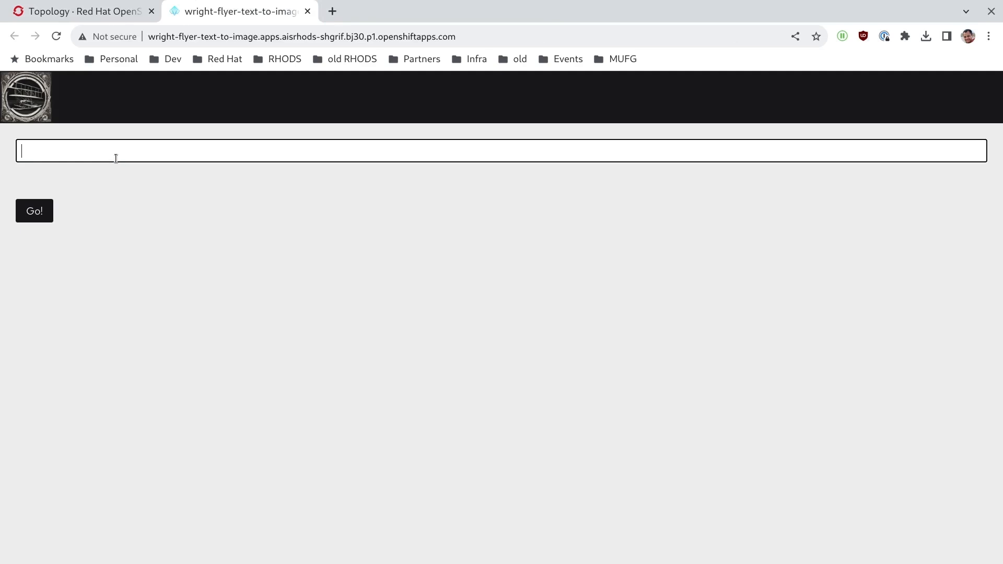
- Enter 'in front of a museum' as the image prompt
text(in front of a)
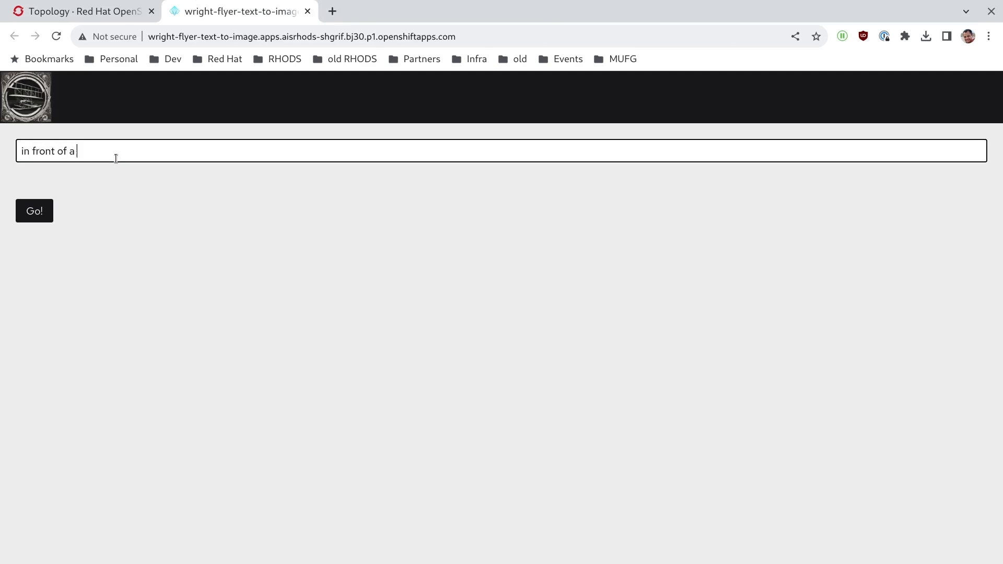
text(museum)
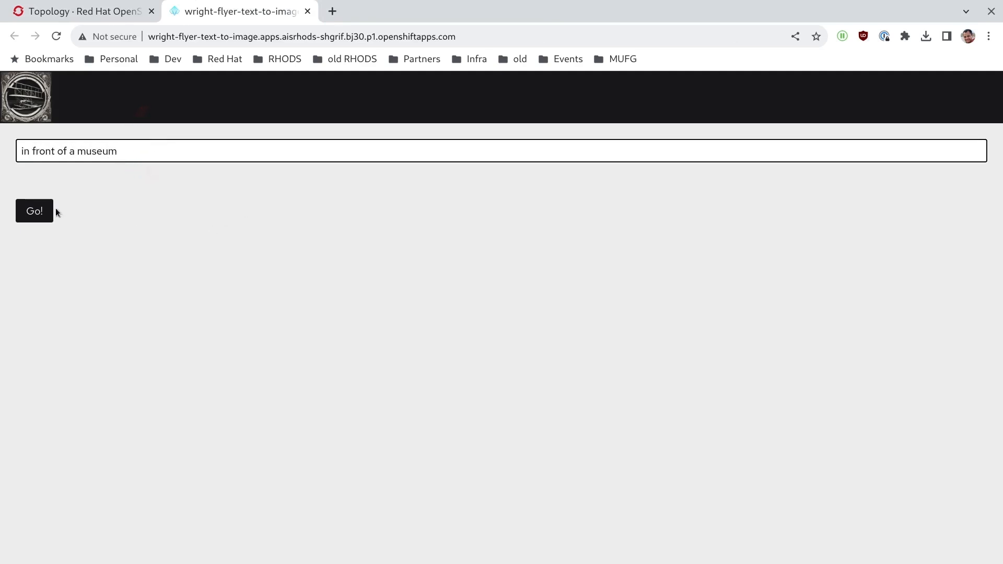